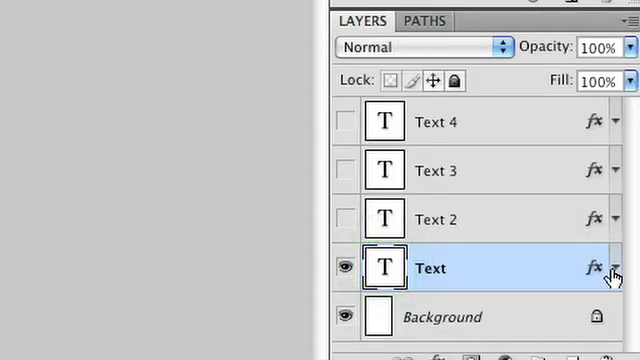
# Expand and collapse the Text layer's effects list (drop shadow, inner glow, bevel, stroke) and clear its style.
pyautogui.click(616, 268)
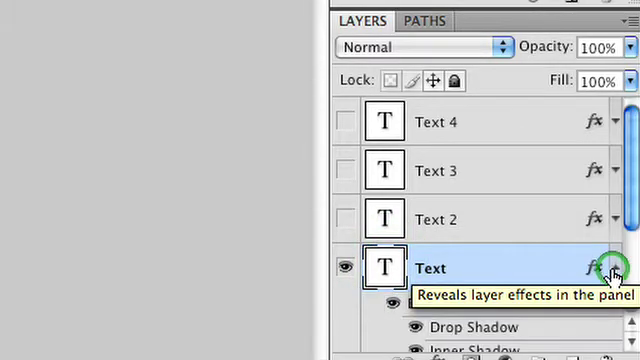
pyautogui.click(610, 268)
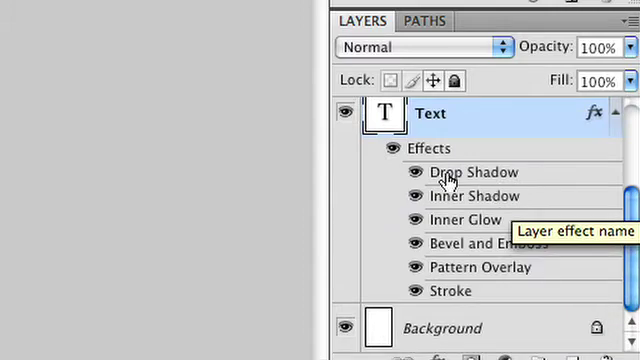
pyautogui.moveTo(430, 182)
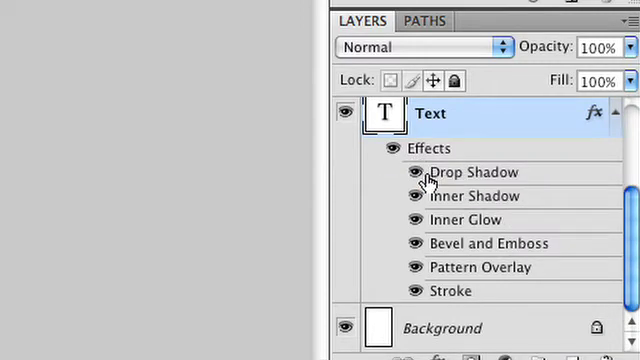
pyautogui.moveTo(436, 224)
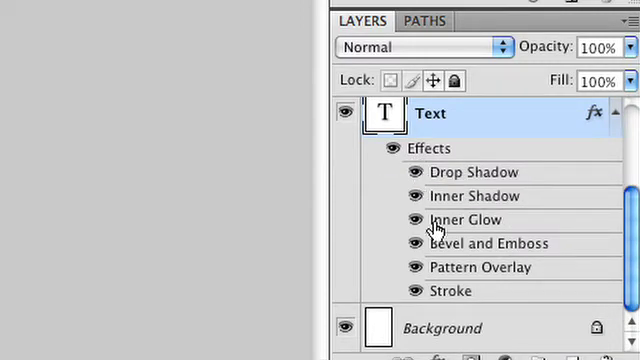
pyautogui.moveTo(432, 264)
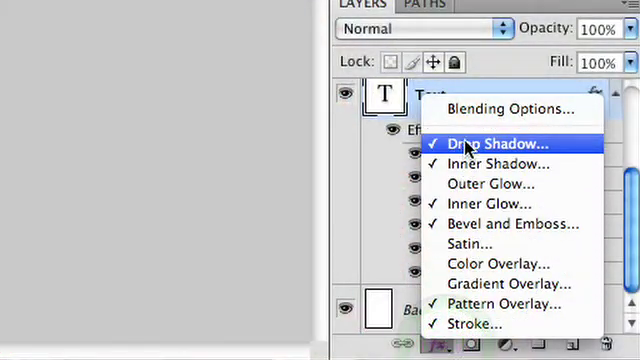
pyautogui.moveTo(510, 184)
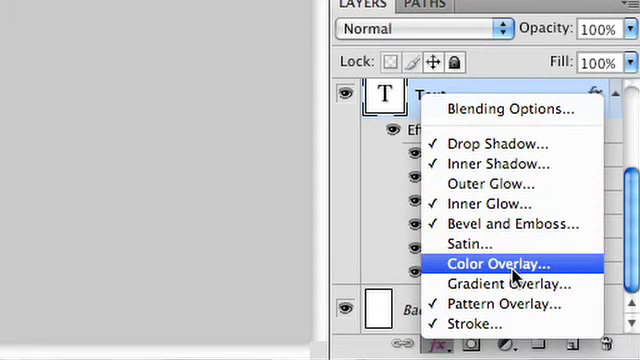
pyautogui.moveTo(510, 284)
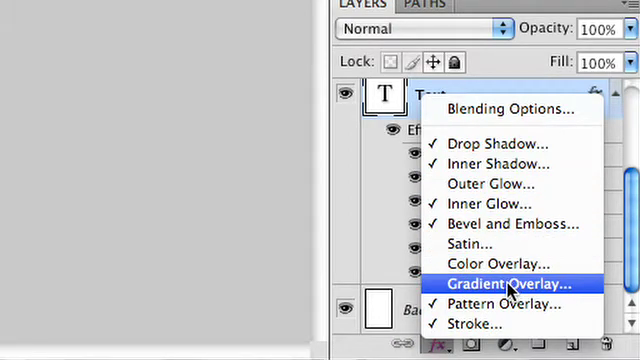
pyautogui.click(508, 284)
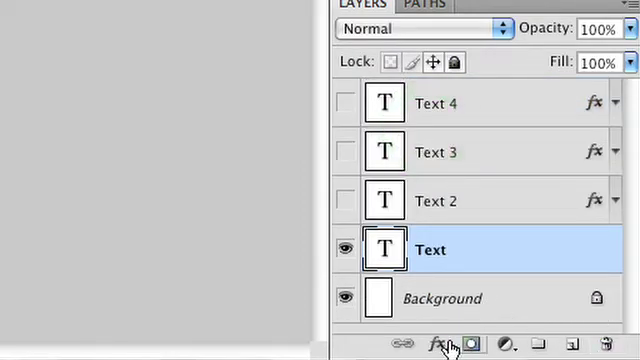
# Add a Bevel and Emboss effect to the text with a harder chiseled technique.
pyautogui.click(438, 344)
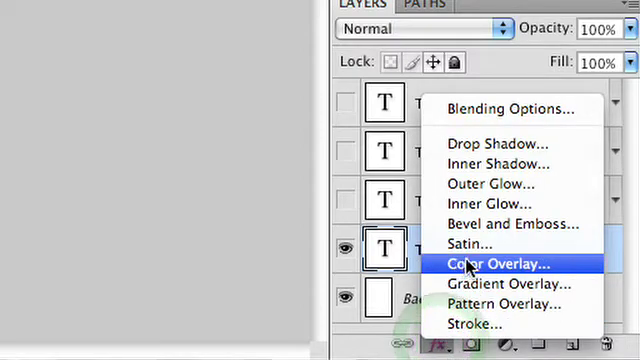
pyautogui.click(496, 264)
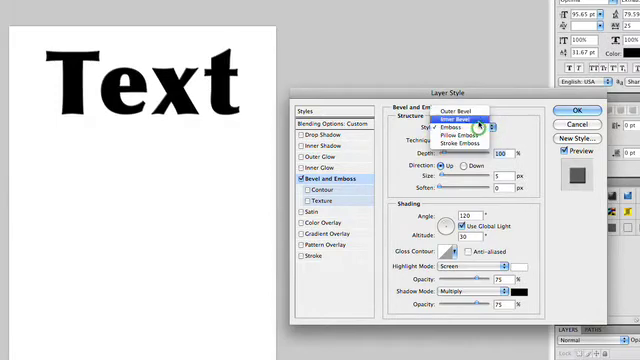
pyautogui.click(460, 124)
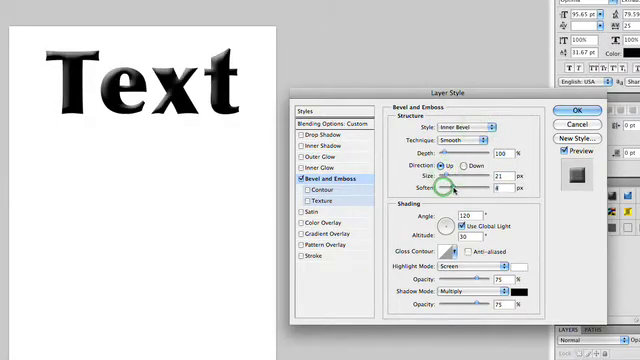
pyautogui.click(472, 144)
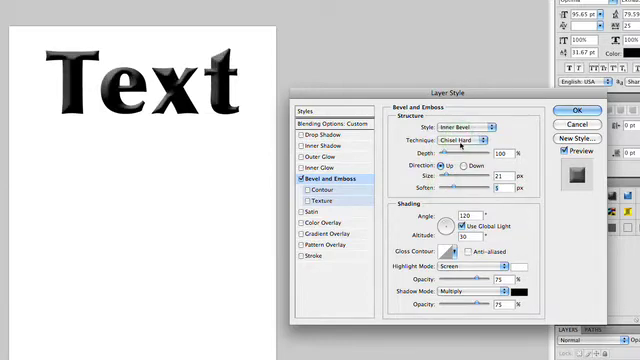
pyautogui.click(464, 140)
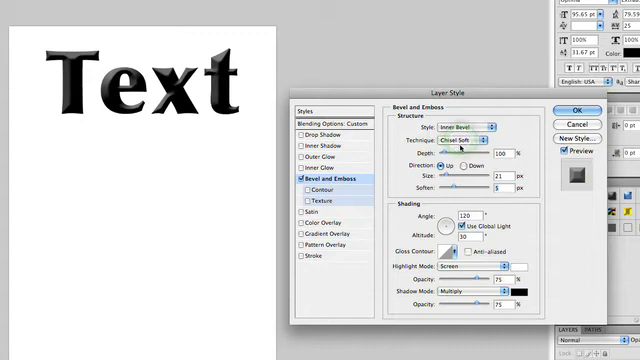
pyautogui.moveTo(470, 150)
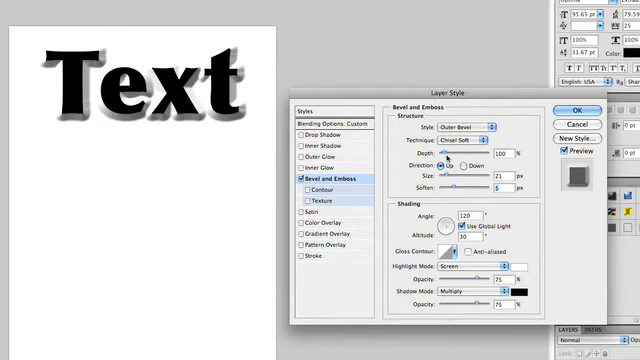
pyautogui.click(488, 138)
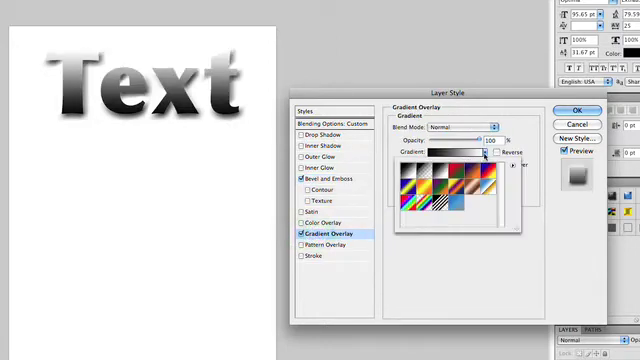
# Set the Gradient Overlay to a chrome preset, add Satin with an adjusted angle, and apply the effects.
pyautogui.click(430, 188)
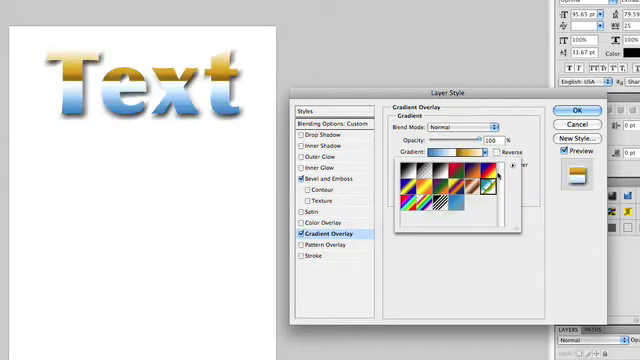
pyautogui.click(510, 170)
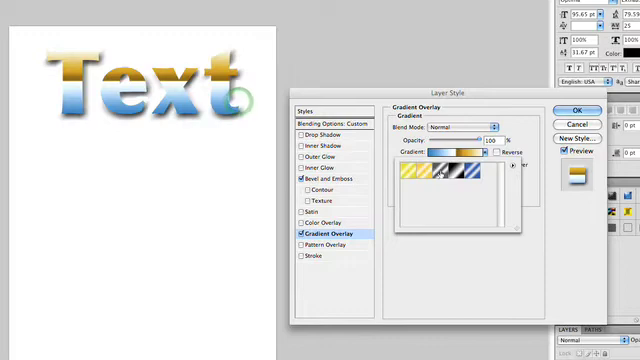
pyautogui.click(440, 172)
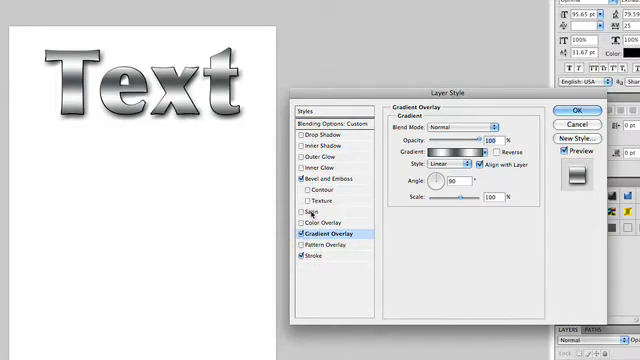
pyautogui.click(312, 212)
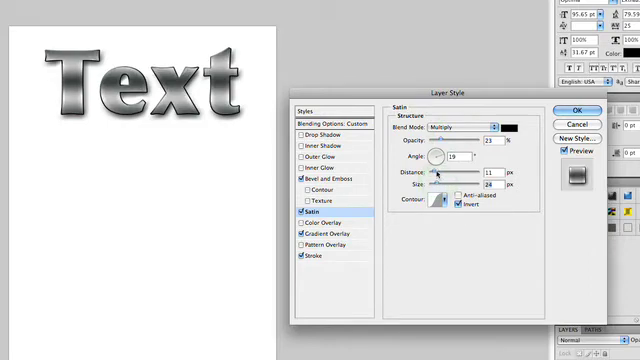
pyautogui.moveTo(440, 186); pyautogui.dragTo(464, 186)
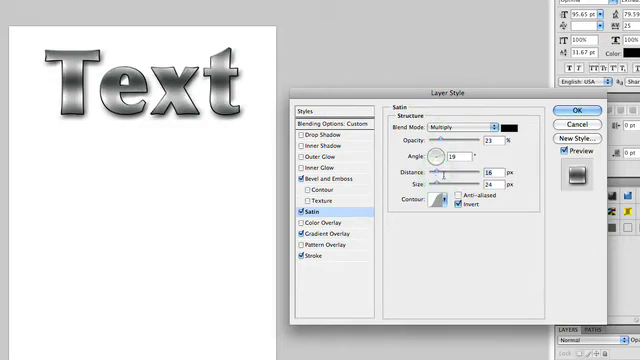
pyautogui.click(574, 108)
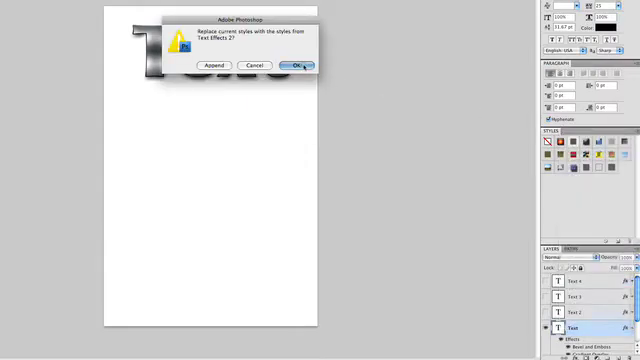
# Replace the current styles with the Text Effects set and apply a gold preset swatch to the text.
pyautogui.click(300, 64)
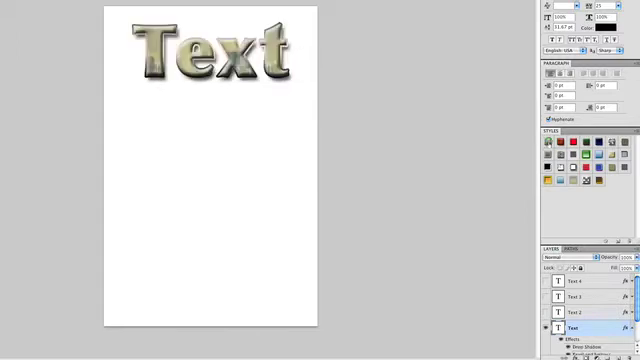
pyautogui.click(556, 148)
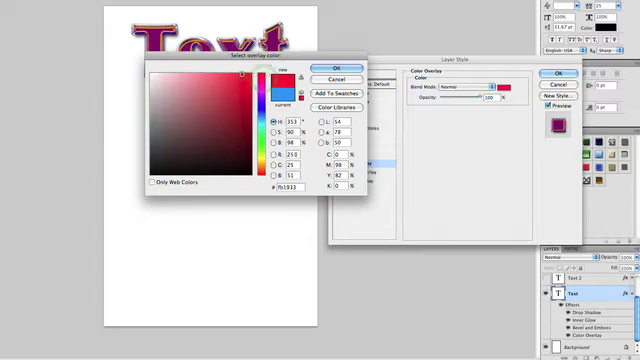
# Set the Color Overlay to red, enable Inner Glow, and make the Bevel and Emboss shadow red.
pyautogui.click(332, 66)
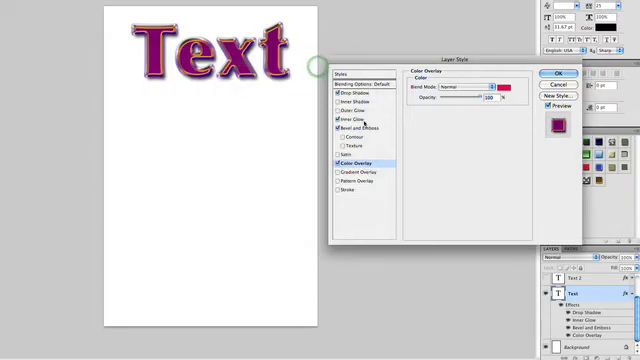
pyautogui.click(344, 118)
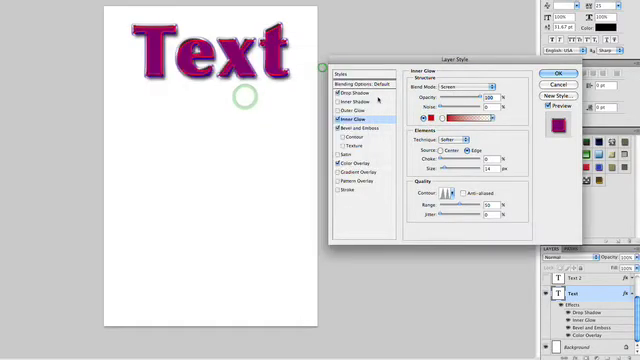
pyautogui.click(356, 128)
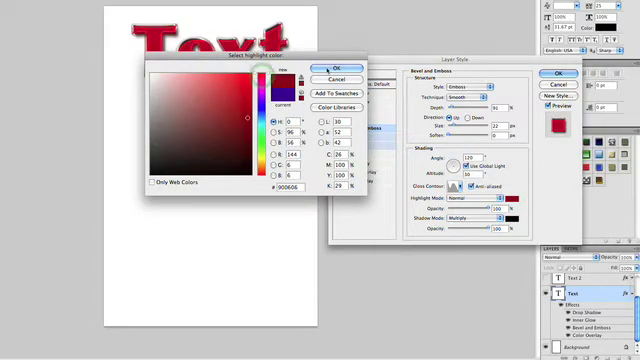
pyautogui.click(332, 68)
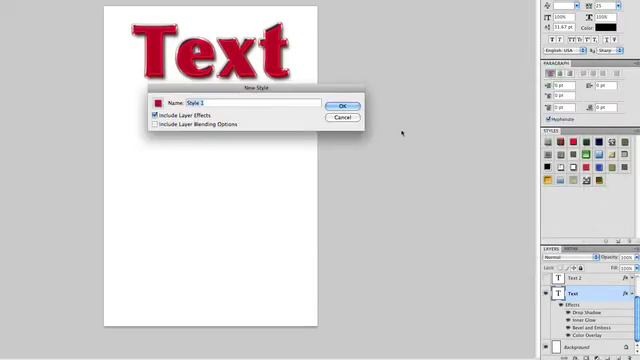
# Save the red look as a new style named 'Red Gl' with layer effects included.
pyautogui.write('Red Gl')
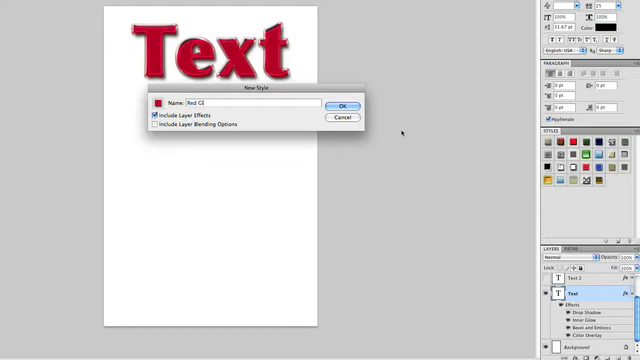
pyautogui.click(344, 104)
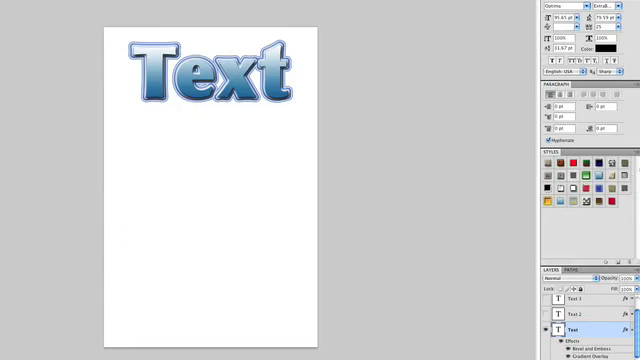
# Reload the Text Effects style set, then begin choosing a Bevel and Emboss texture pattern.
pyautogui.click(632, 154)
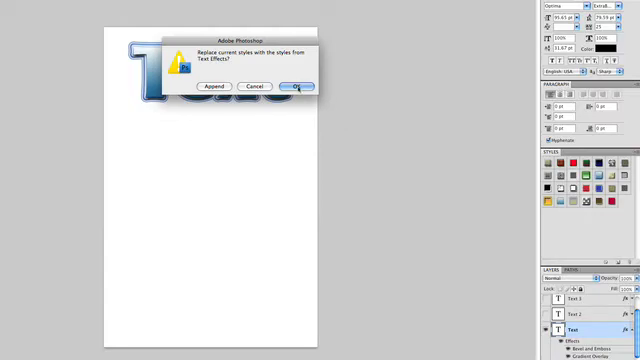
pyautogui.click(296, 84)
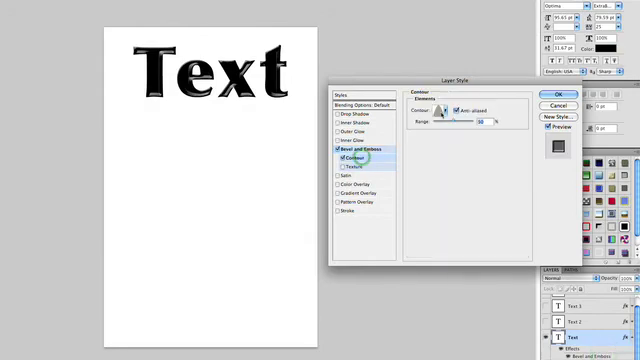
pyautogui.click(440, 110)
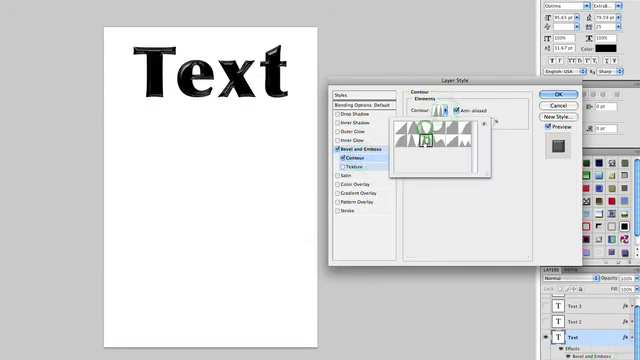